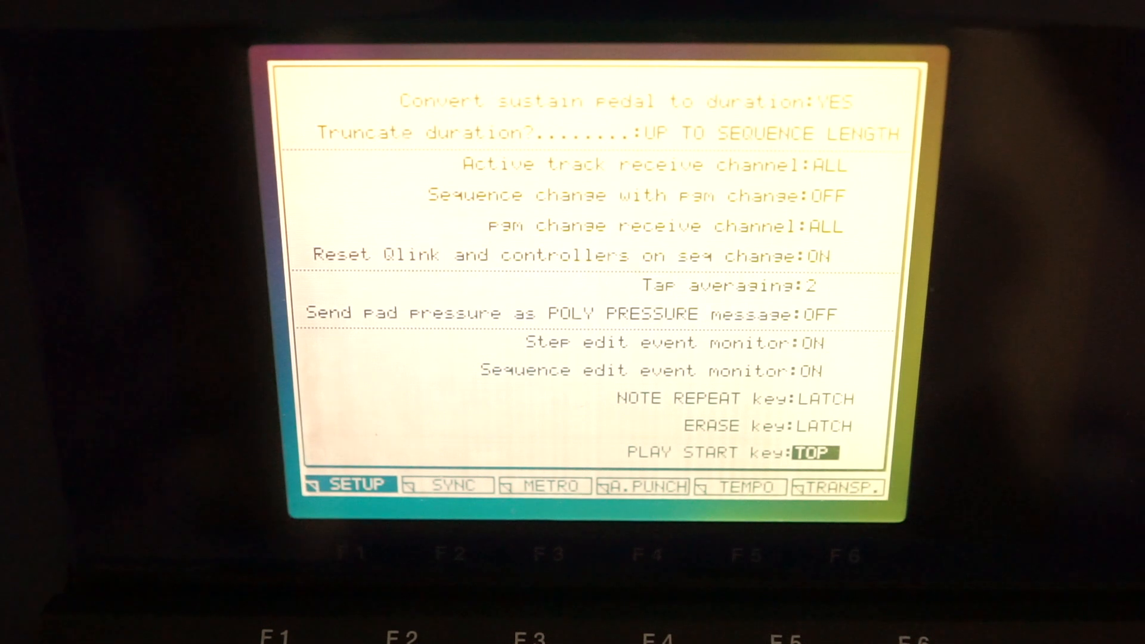
# Open the MPC4000 Sync page showing MIDI clock sync-in from MIDI IN-1.
pyautogui.click(446, 486)
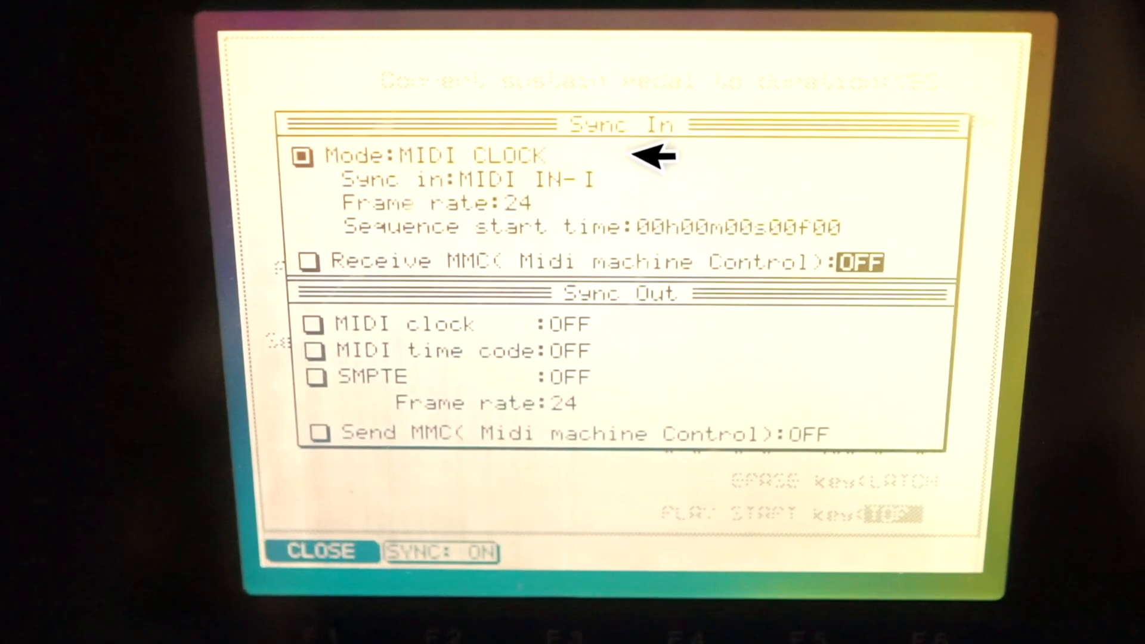
# Turn Receive MMC on in the MPC4000 sync settings and close the window.
pyautogui.click(309, 261)
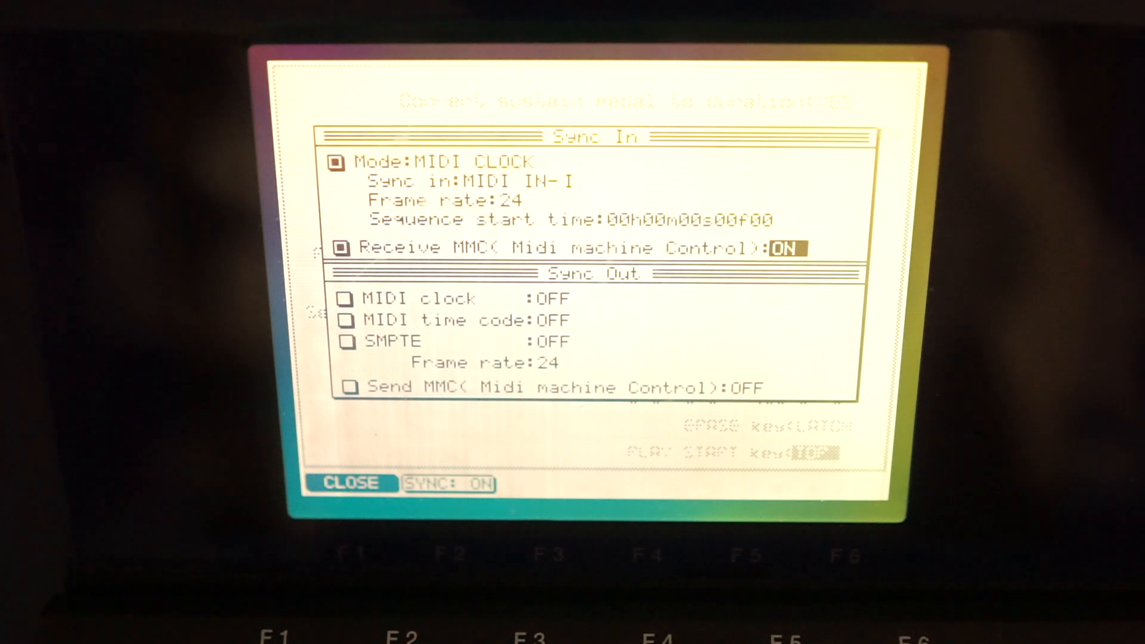
pyautogui.click(350, 483)
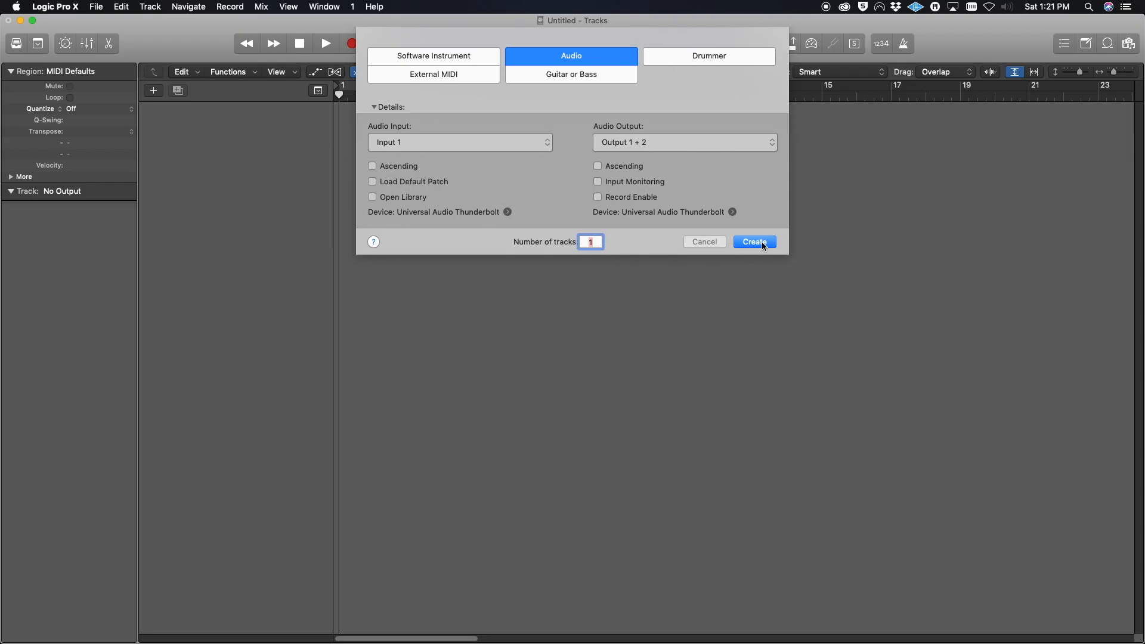
# Create one audio track, Audio 1, on Input 1 with Output 1+2.
pyautogui.click(55, 7)
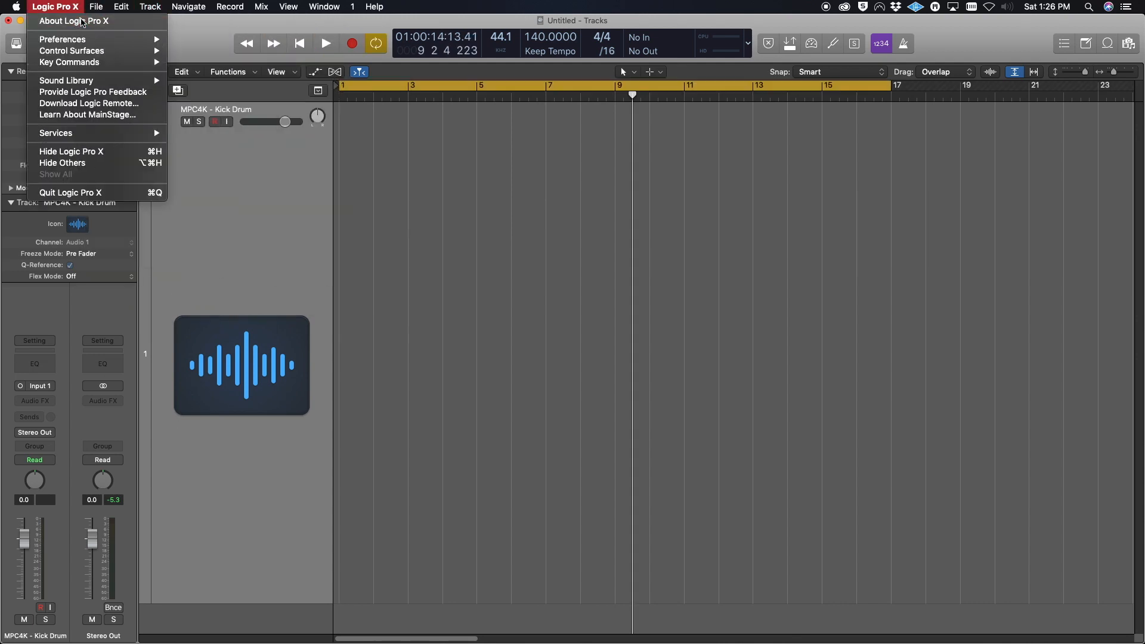
pyautogui.click(74, 20)
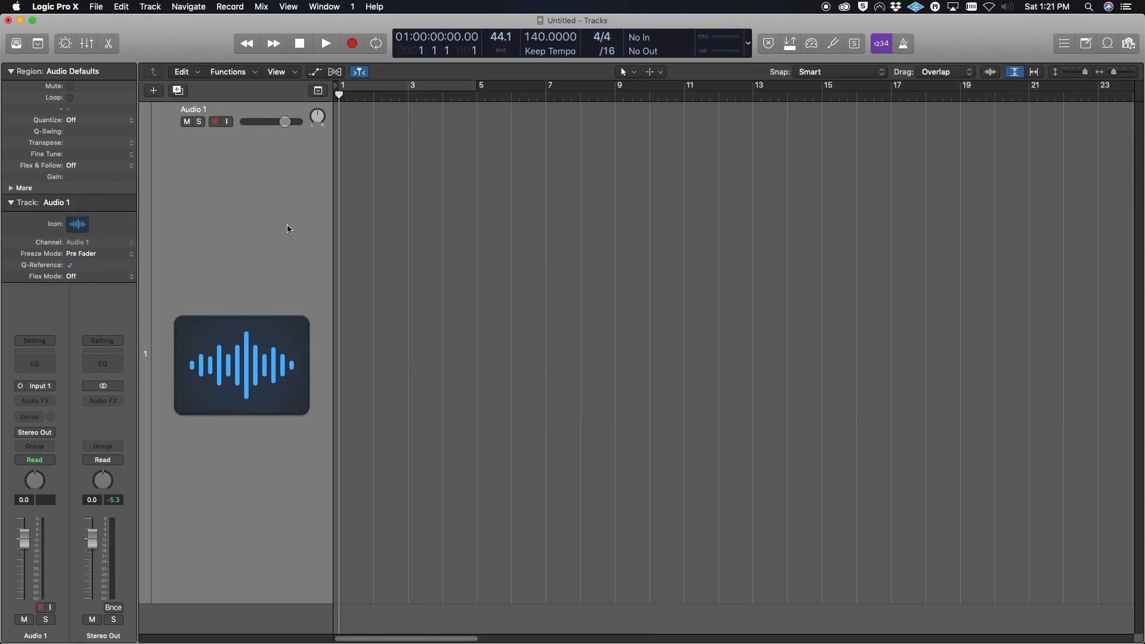
pyautogui.doubleClick(193, 108)
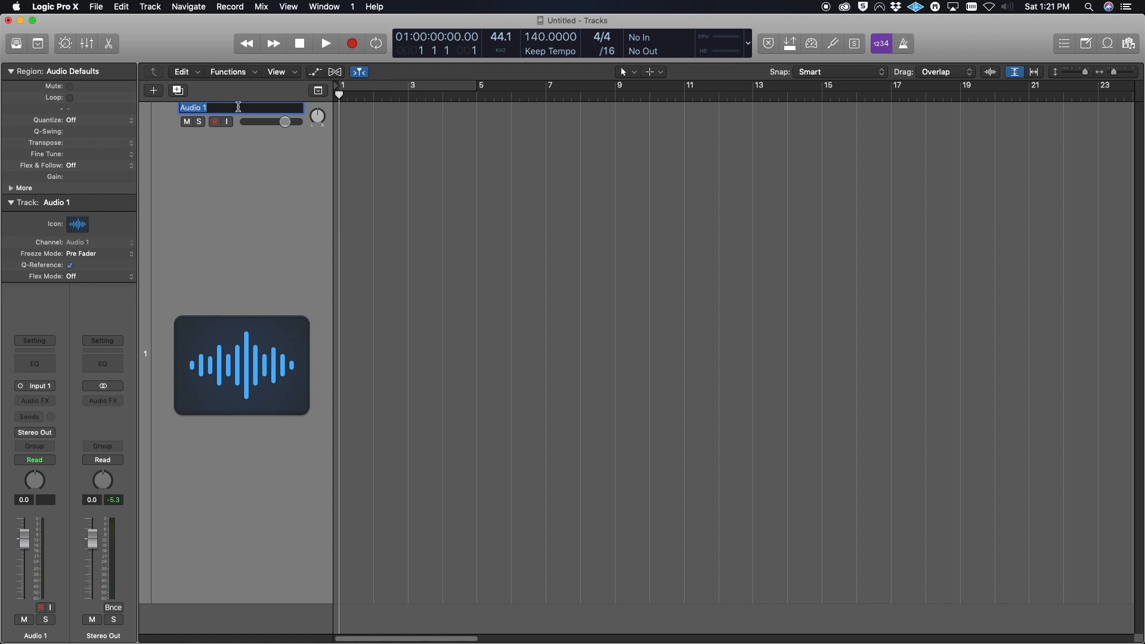
# Rename the track 'MPC - Kick Drum' and show the mixer below the tracks.
pyautogui.write('MPC - k')
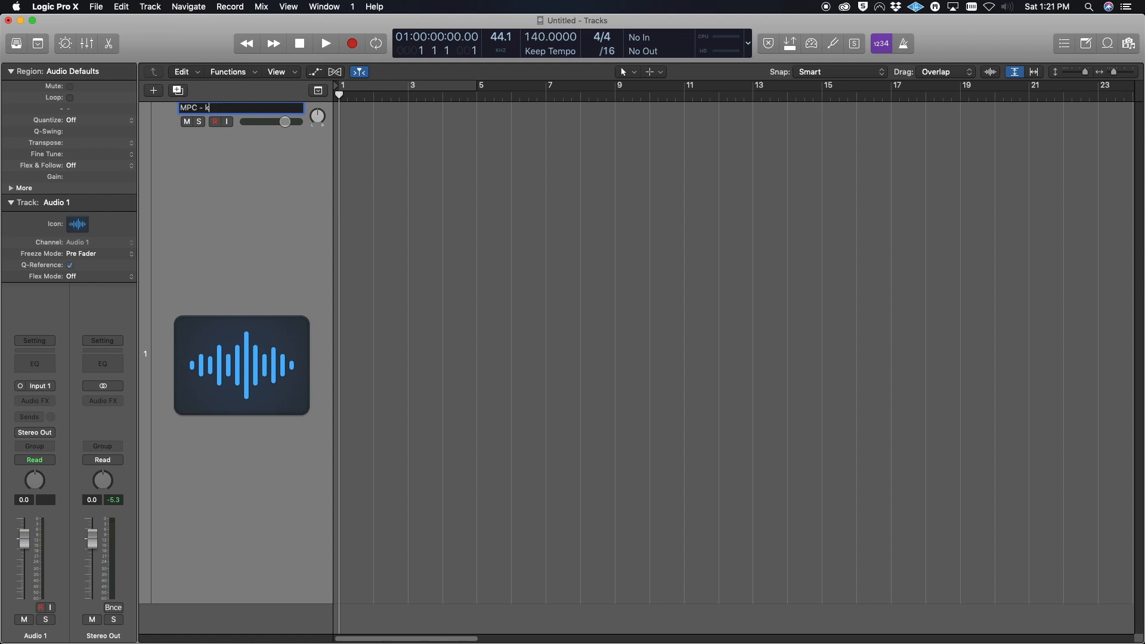
pyautogui.write('Kick Drum')
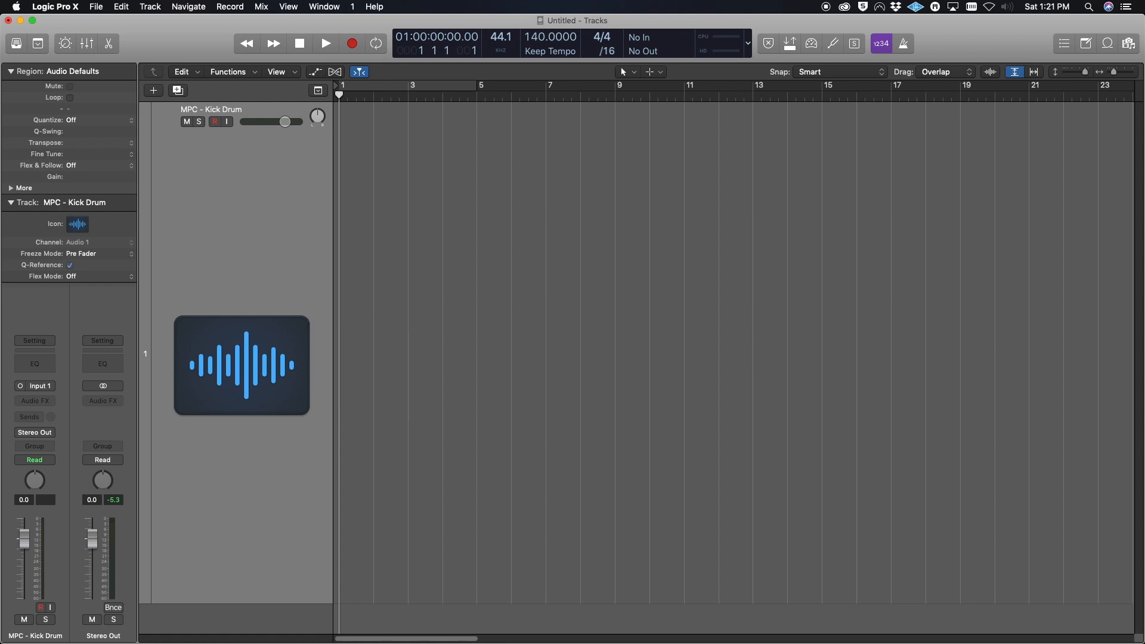
pyautogui.click(85, 43)
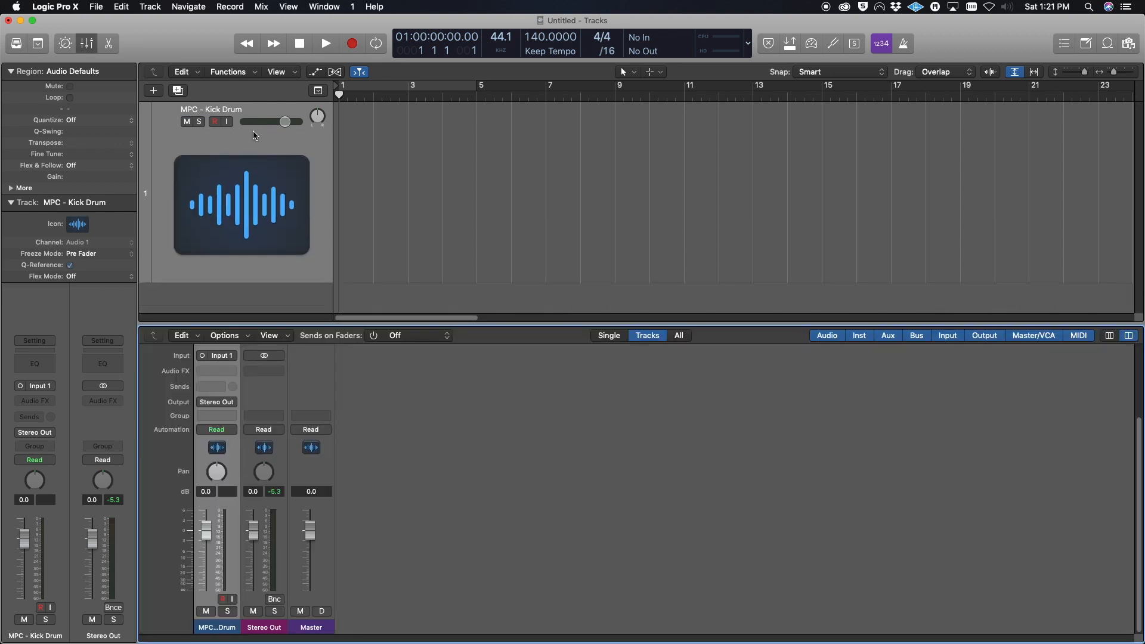
pyautogui.moveTo(135, 220)
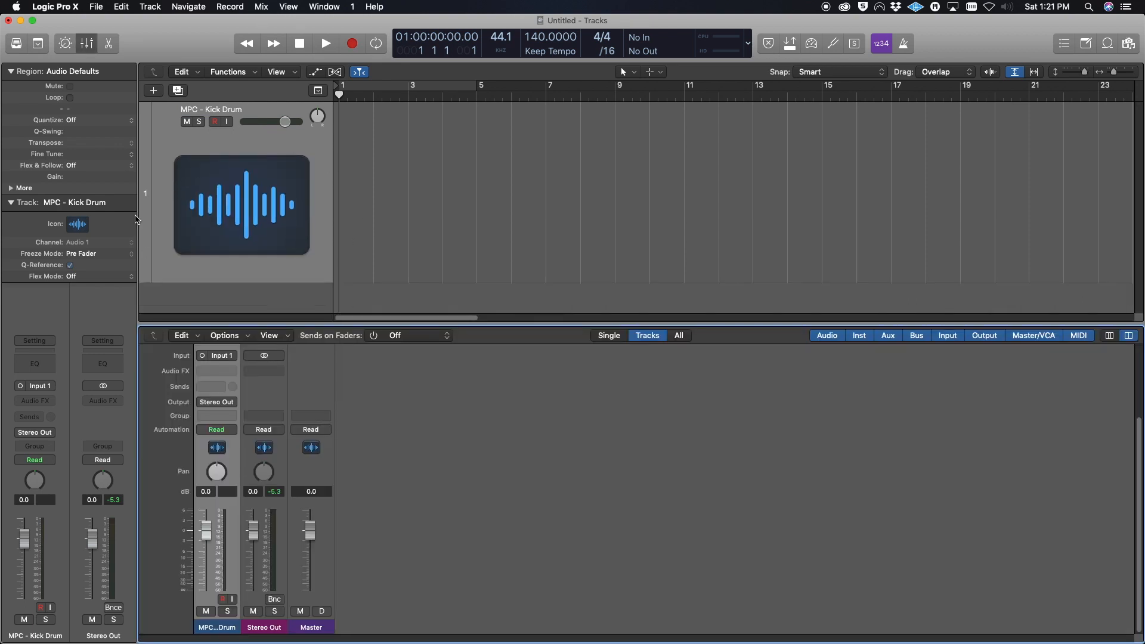
# Set an MPC4000 photo as the MPC - Kick Drum track image.
pyautogui.click(77, 225)
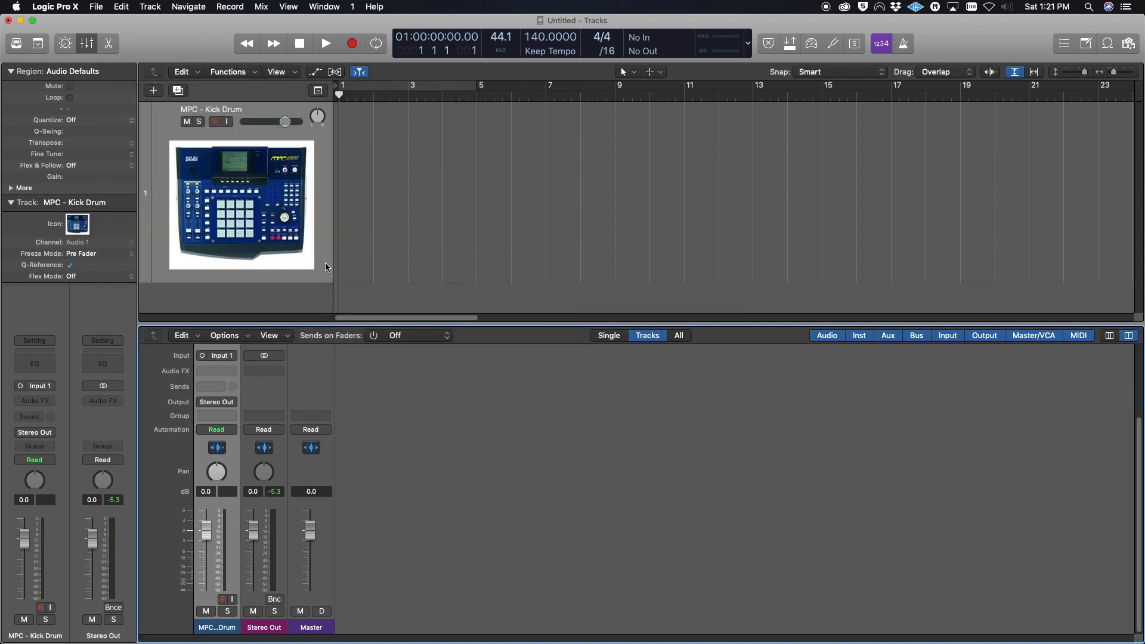
pyautogui.moveTo(463, 391)
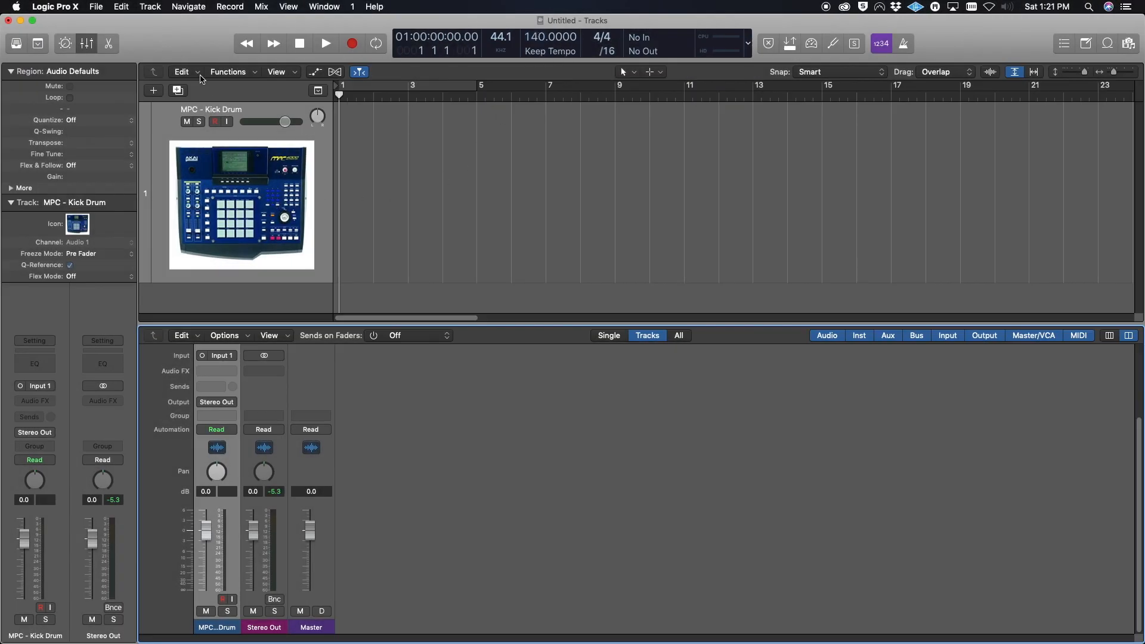
# In Project Synchronization's MIDI settings, send Clock and MMC to MIDISPORT 2x2 Port A.
pyautogui.click(95, 6)
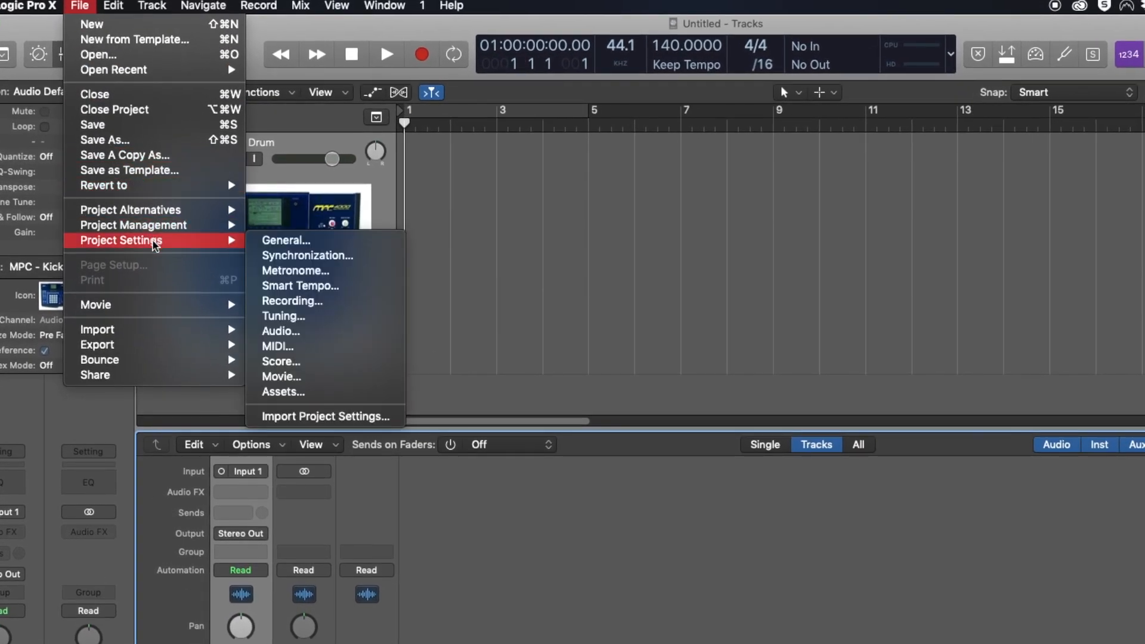
pyautogui.moveTo(306, 256)
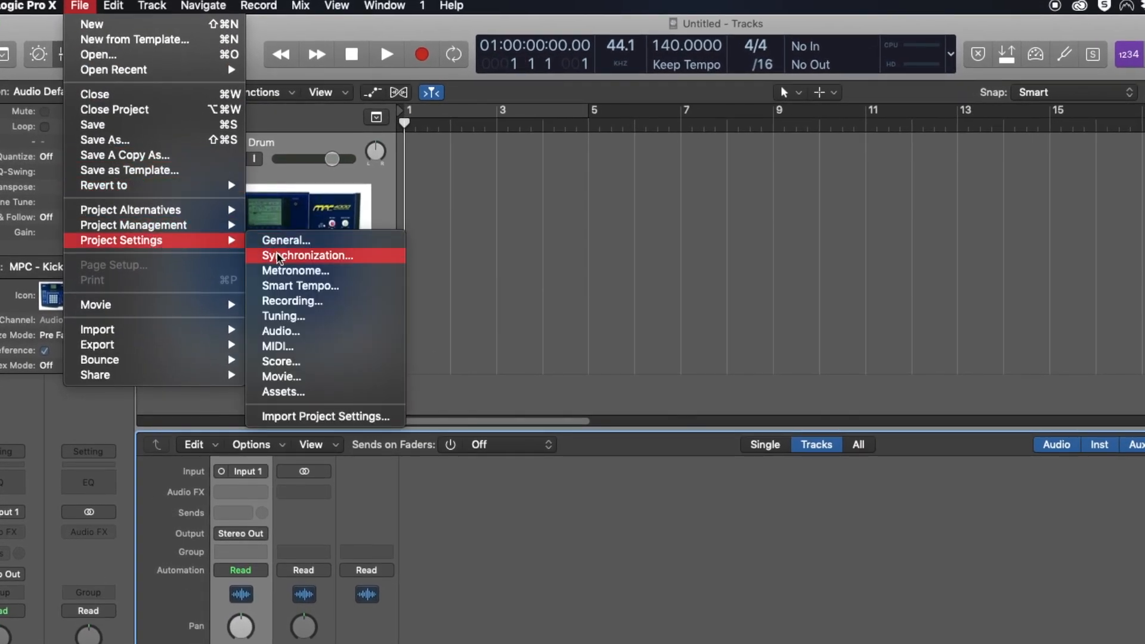
pyautogui.click(305, 256)
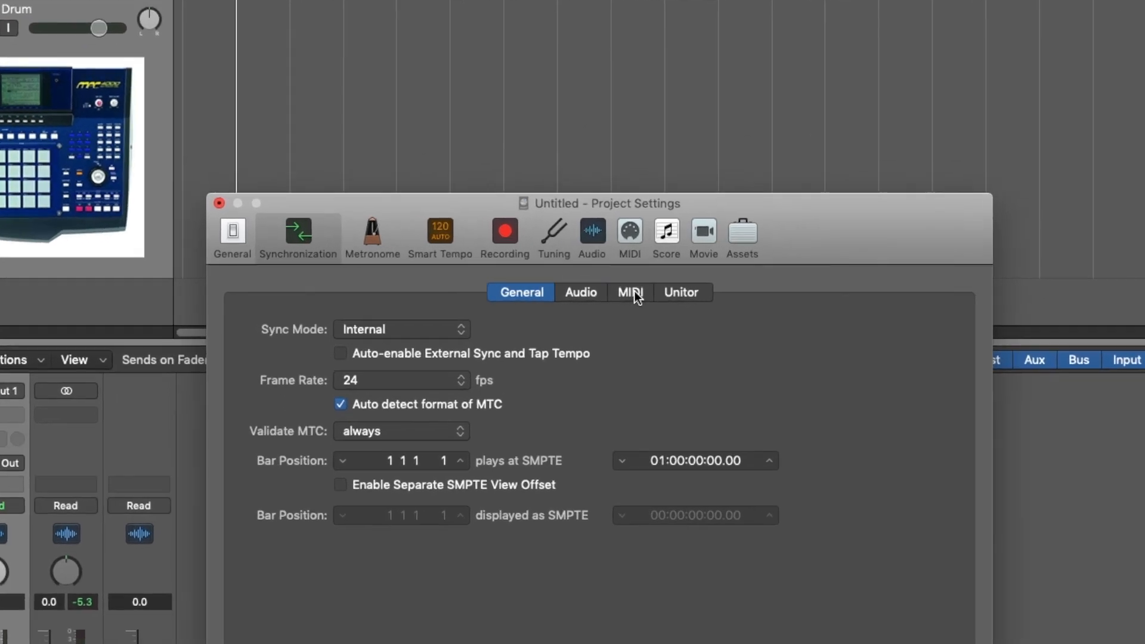
pyautogui.click(631, 292)
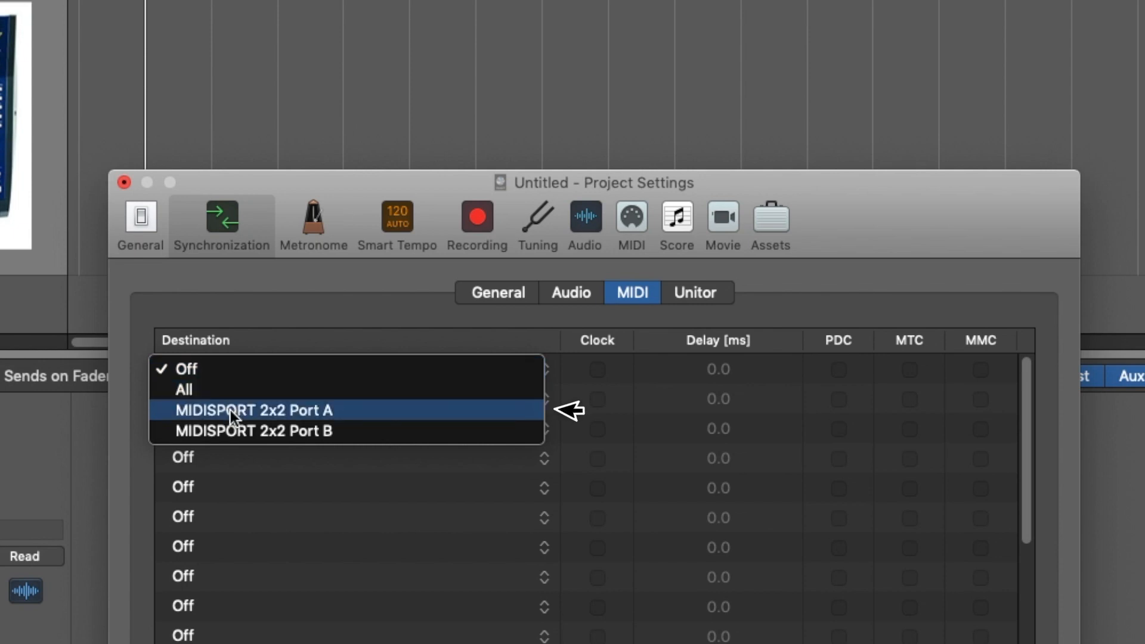
pyautogui.click(251, 410)
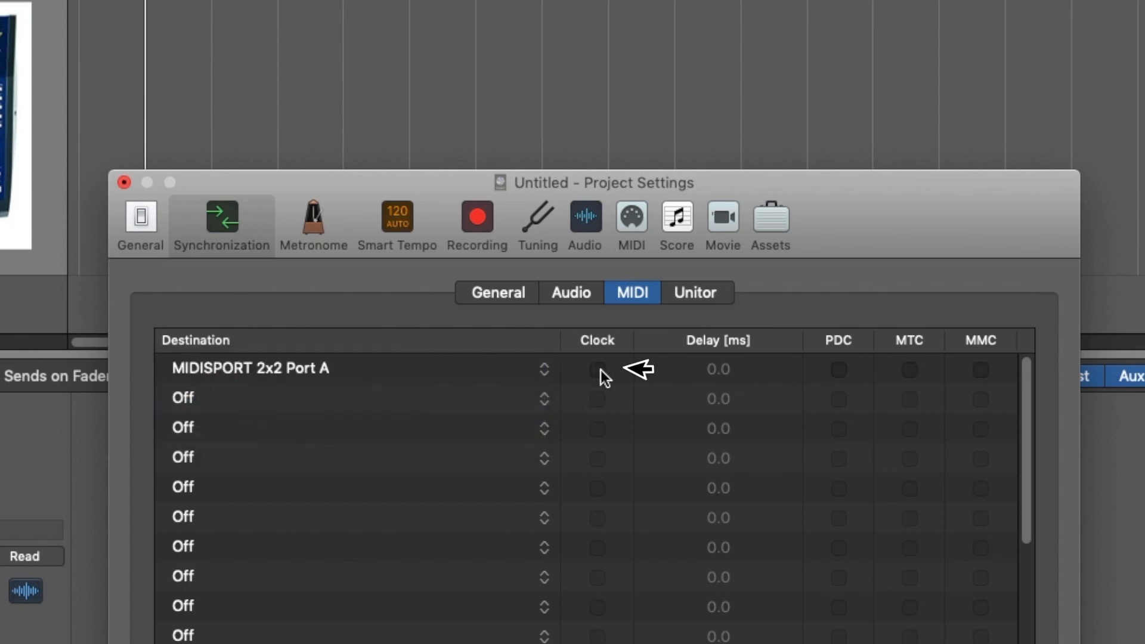
pyautogui.click(597, 369)
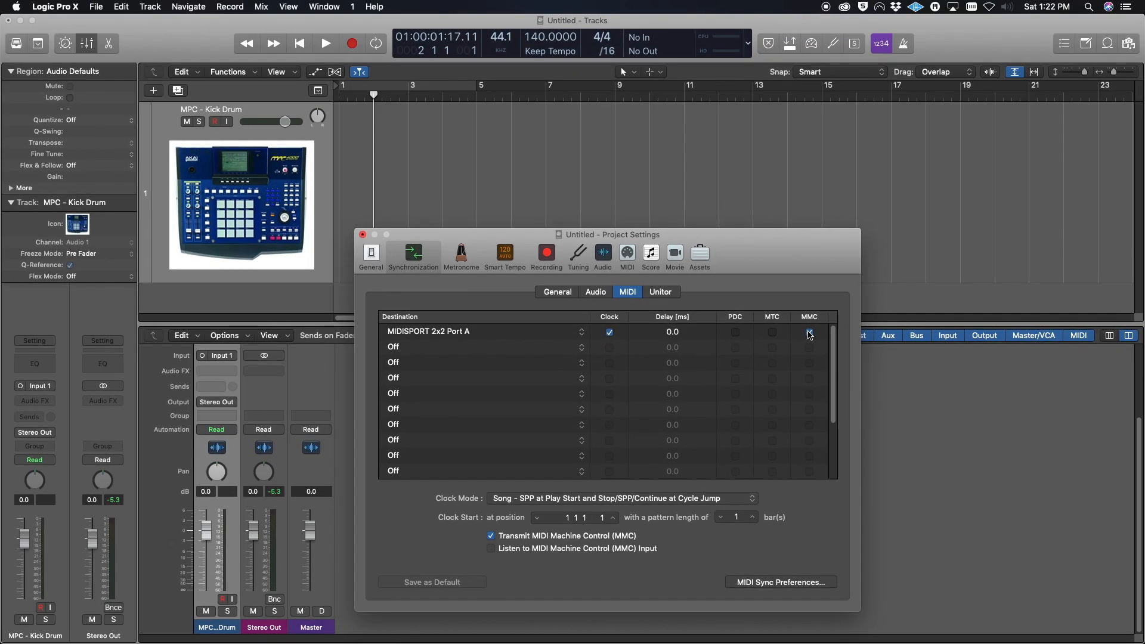
pyautogui.click(809, 332)
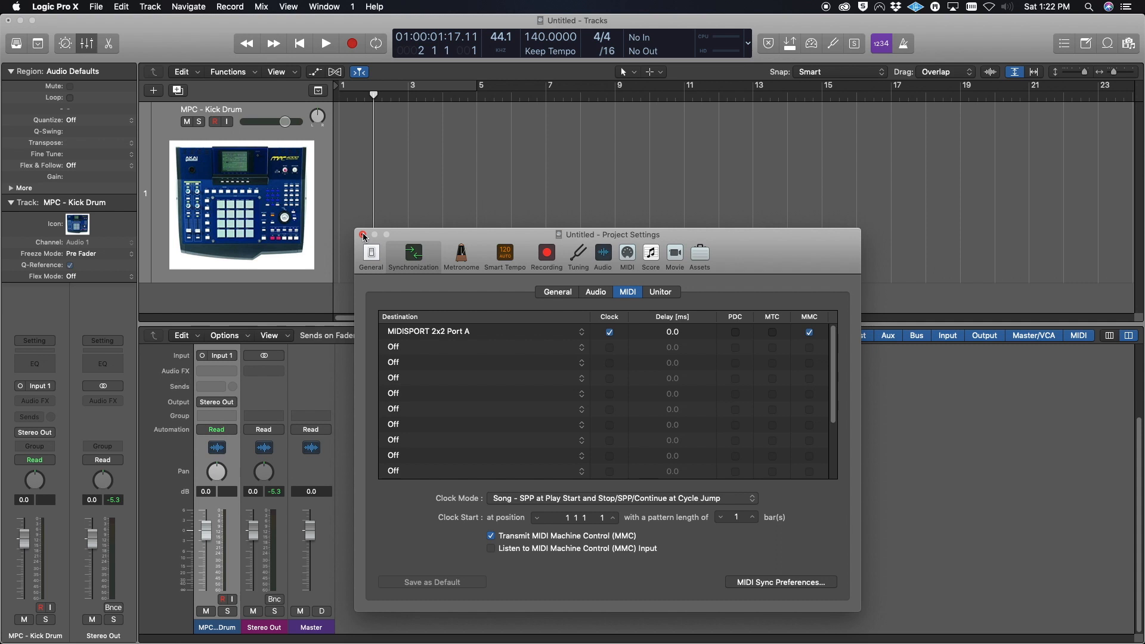
# Close Project Settings, set the track's audio input, and record the MPC kick.
pyautogui.click(363, 235)
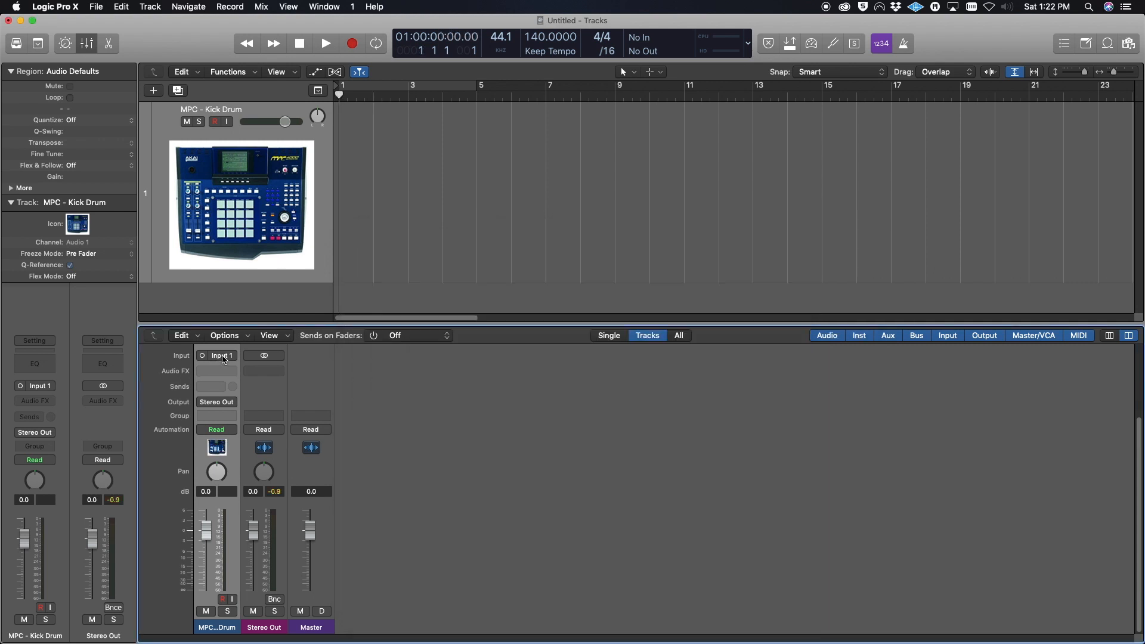
pyautogui.click(221, 355)
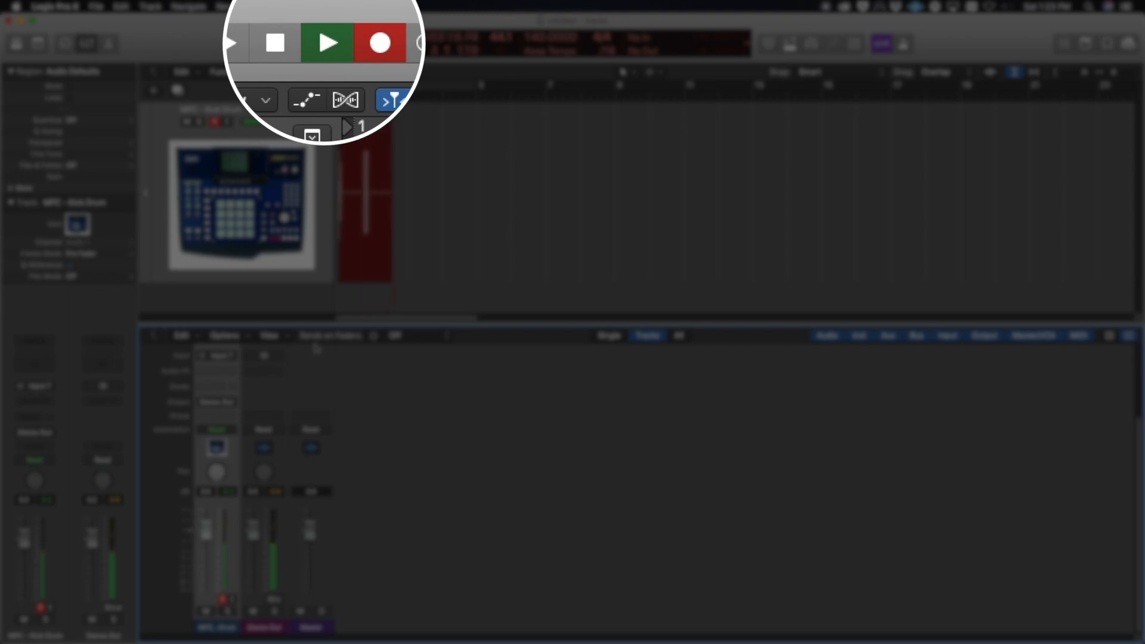
pyautogui.click(325, 43)
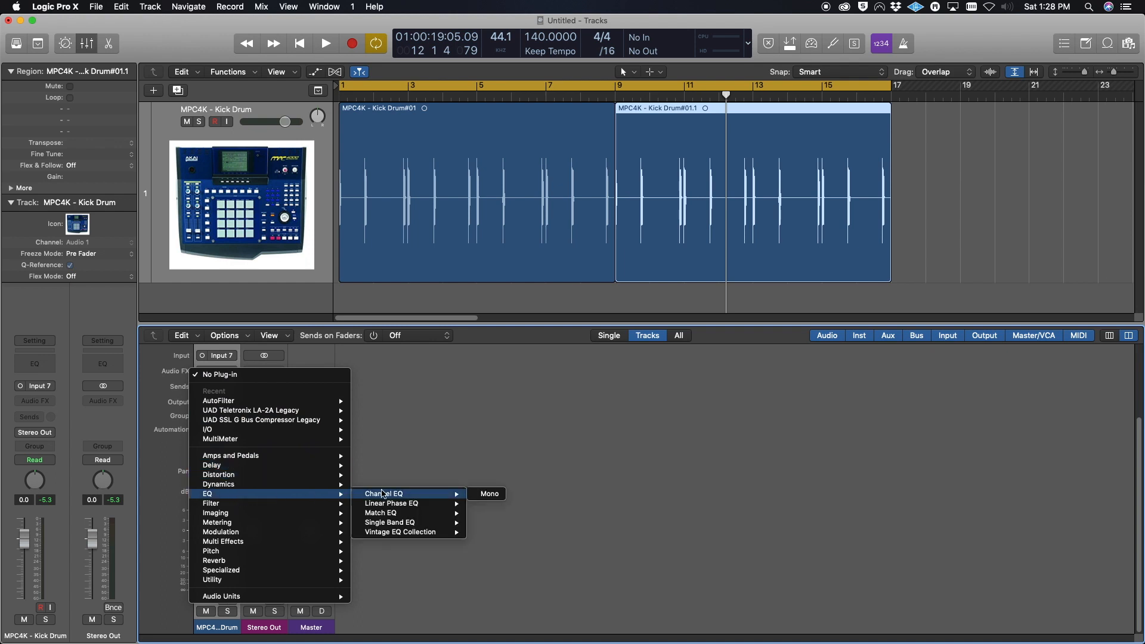
pyautogui.moveTo(400, 531)
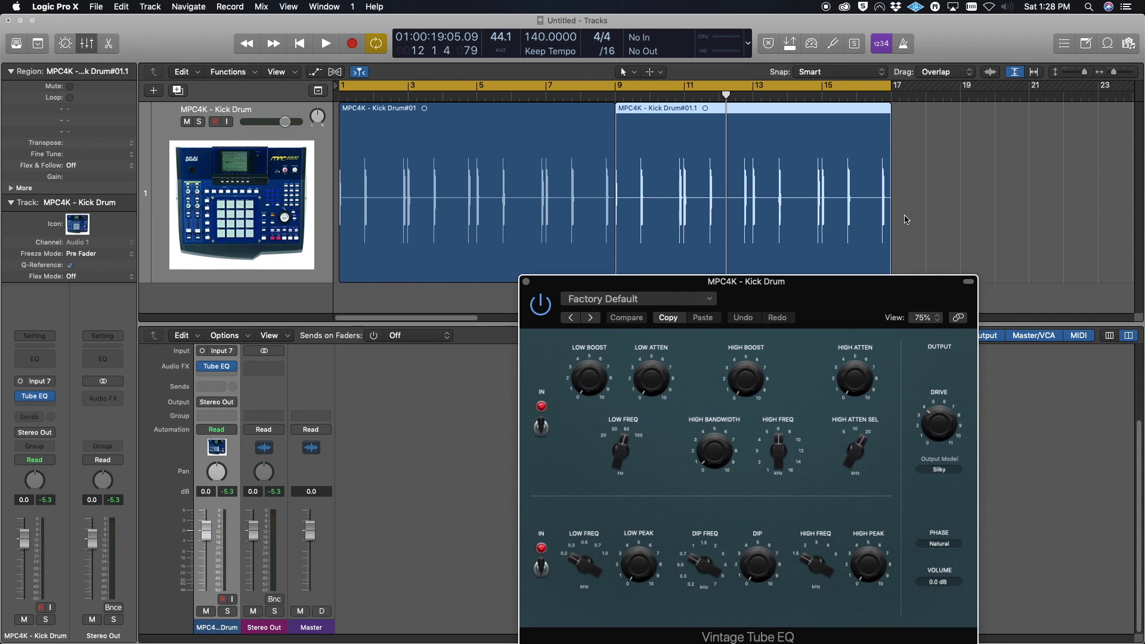
pyautogui.moveTo(439, 227)
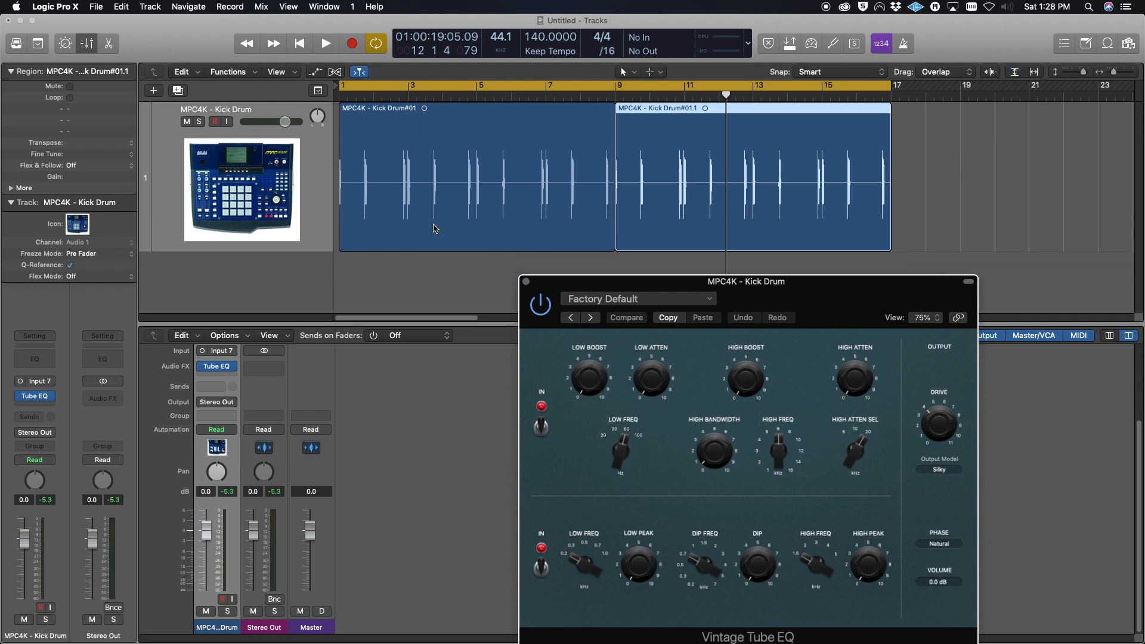
# Play back the recorded MPC4K - Kick Drum regions through the Vintage Tube EQ.
pyautogui.click(325, 43)
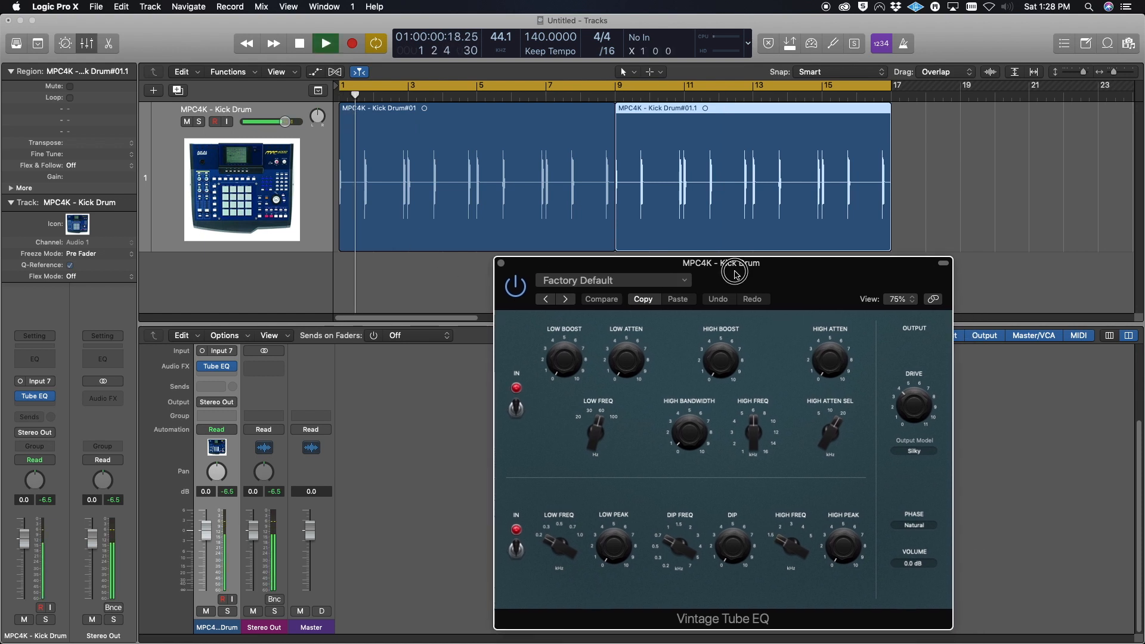